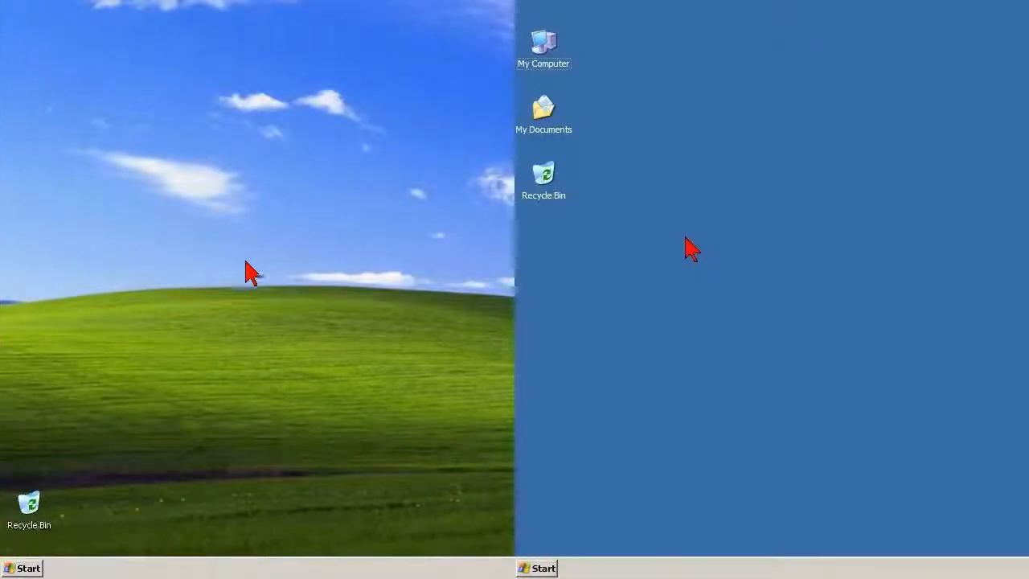
pyautogui.moveTo(227, 371)
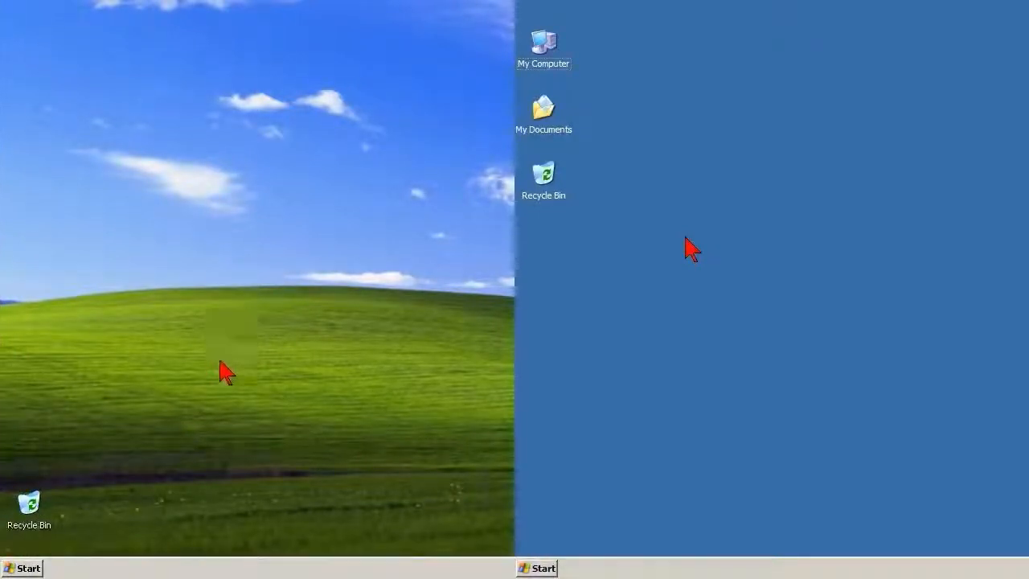
pyautogui.moveTo(161, 474)
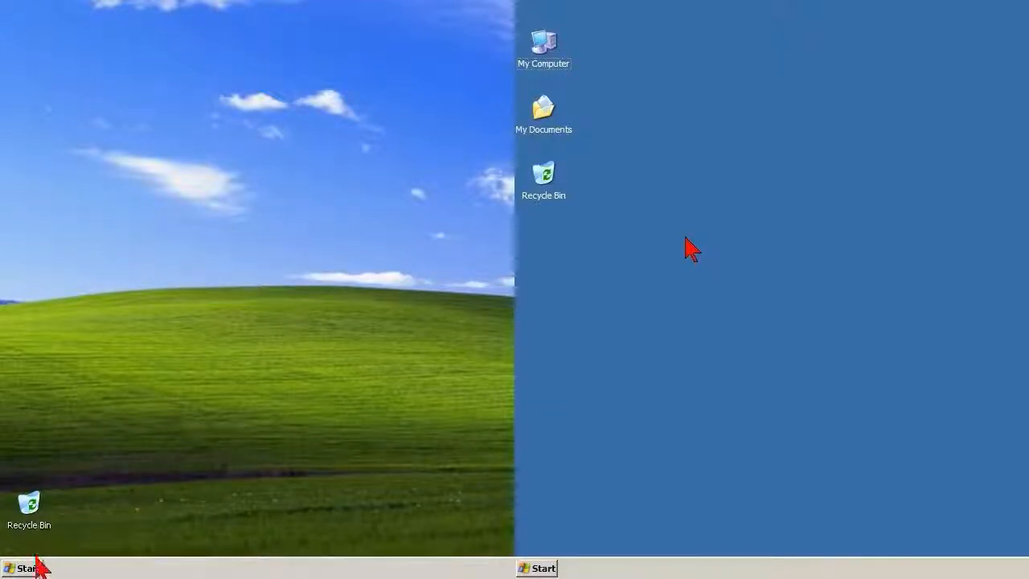
pyautogui.moveTo(24, 567)
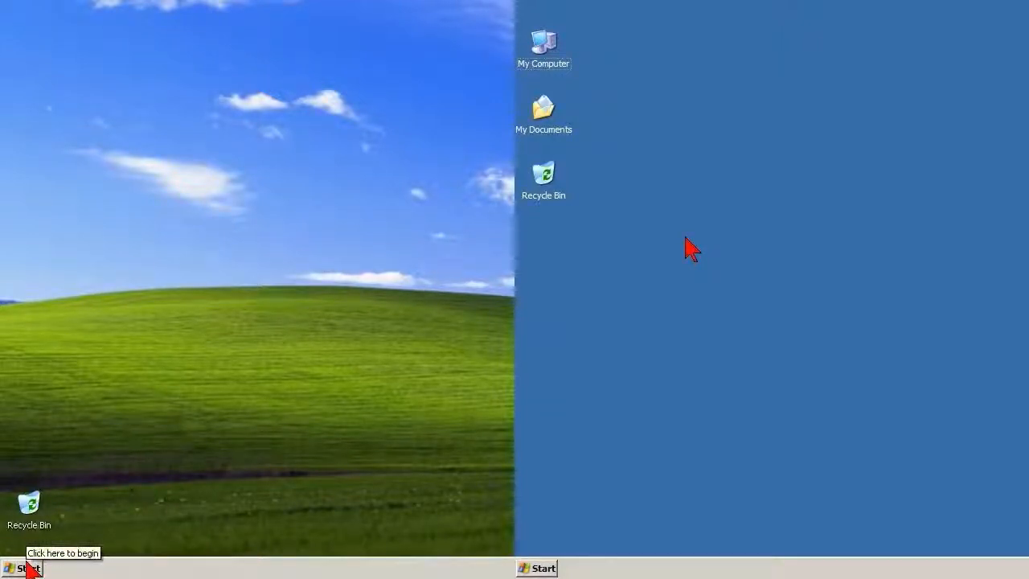
# Step: Open My Computer from the Start menu to list the drives
pyautogui.click(24, 568)
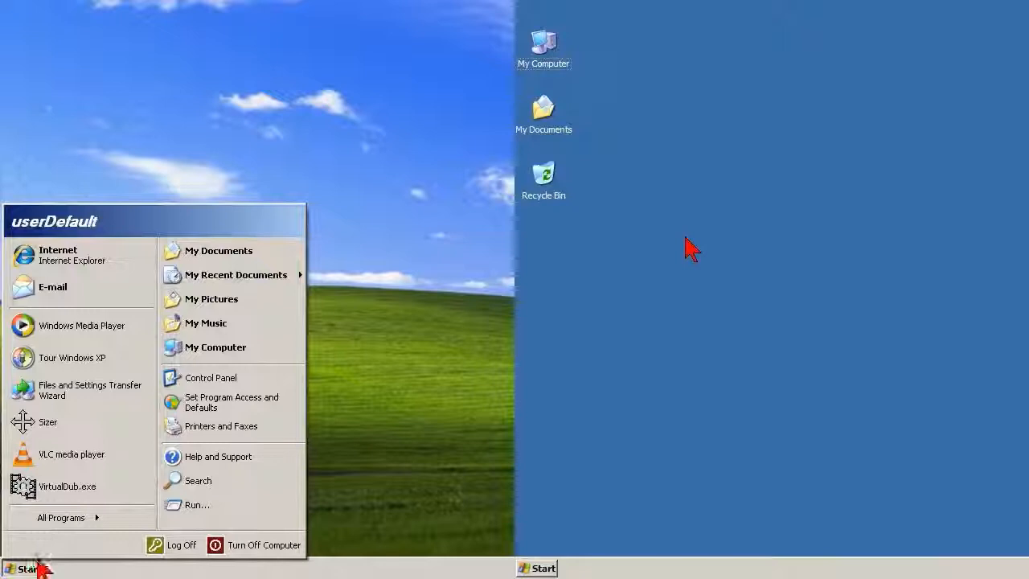
pyautogui.moveTo(213, 514)
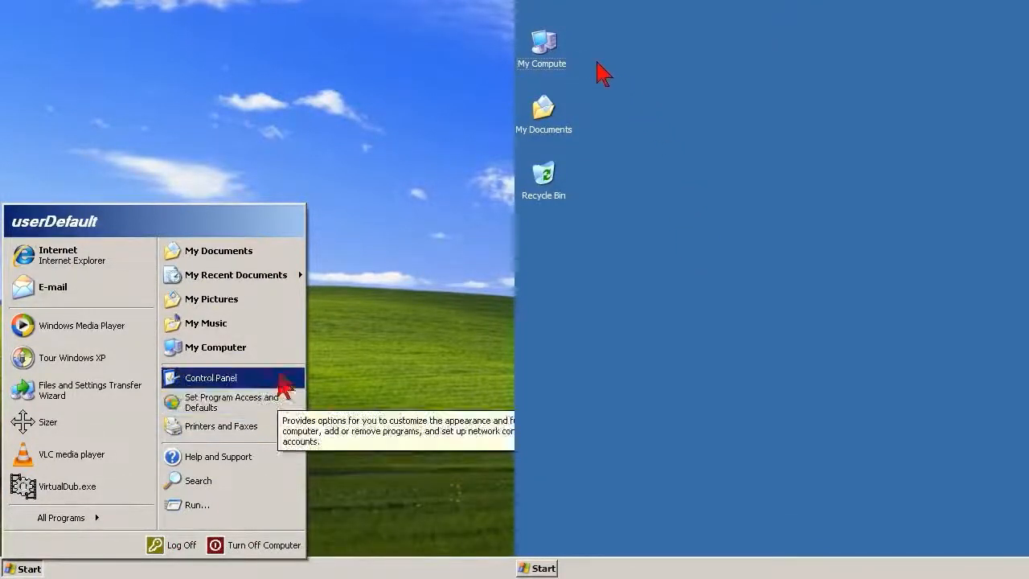
pyautogui.moveTo(233, 346)
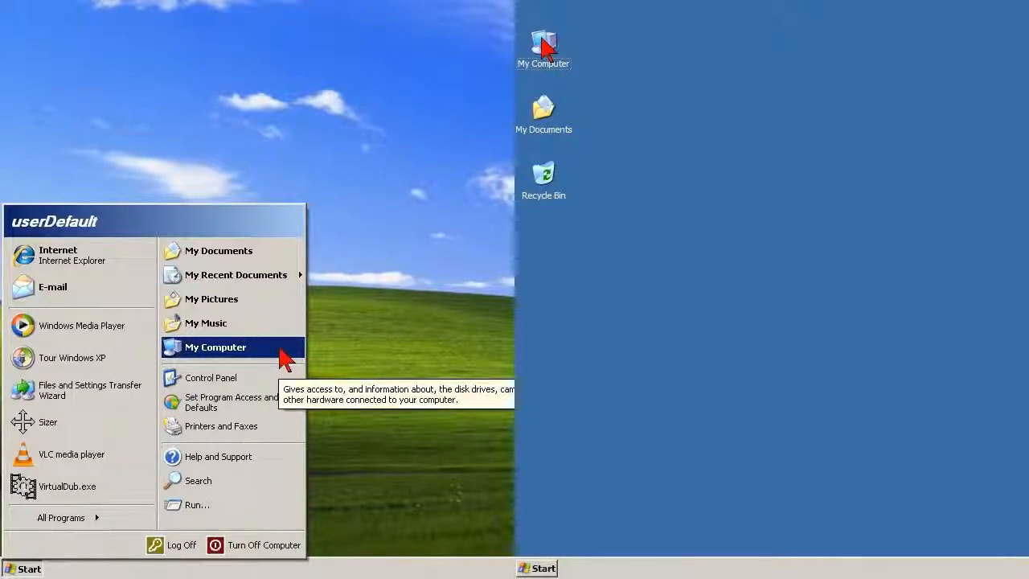
pyautogui.click(215, 346)
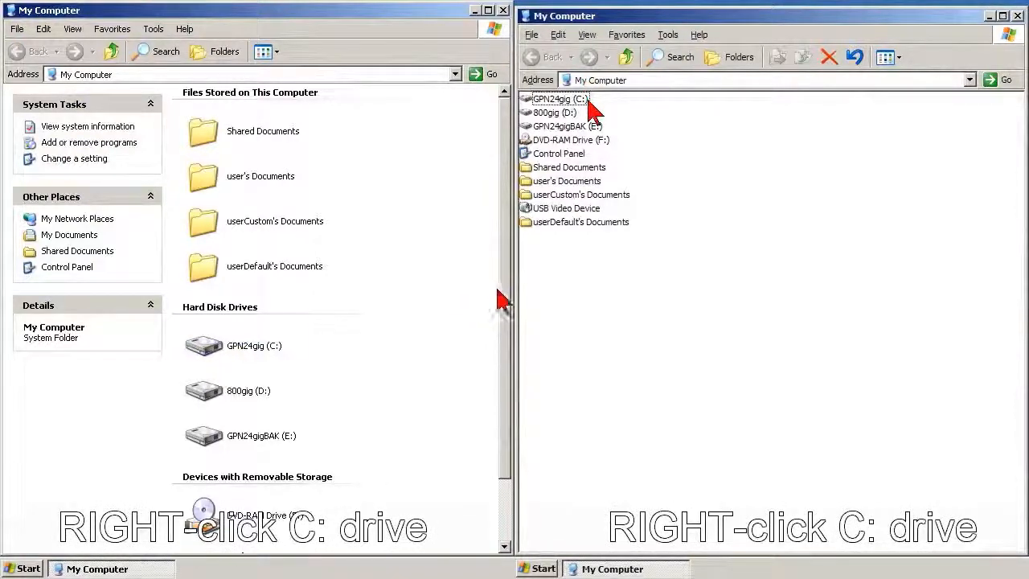
# Step: Open the Properties window for a drive from its right-click menu
pyautogui.rightClick(558, 99)
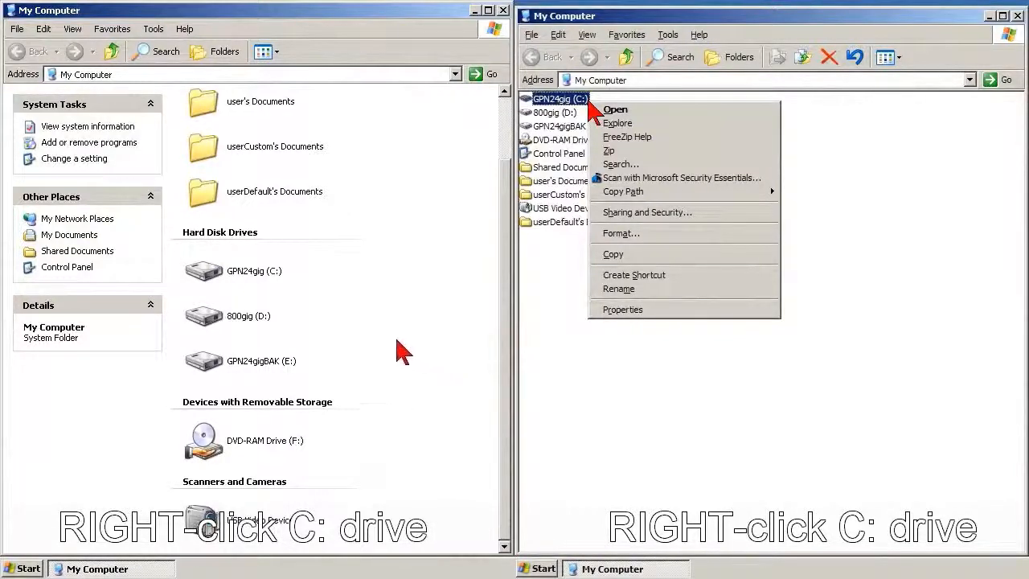
pyautogui.moveTo(297, 312)
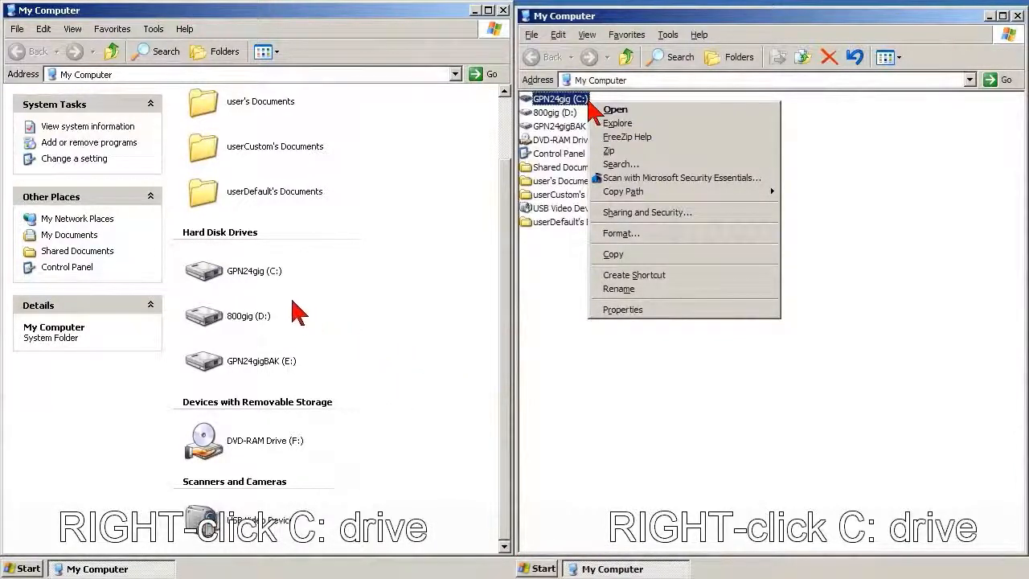
pyautogui.moveTo(247, 281)
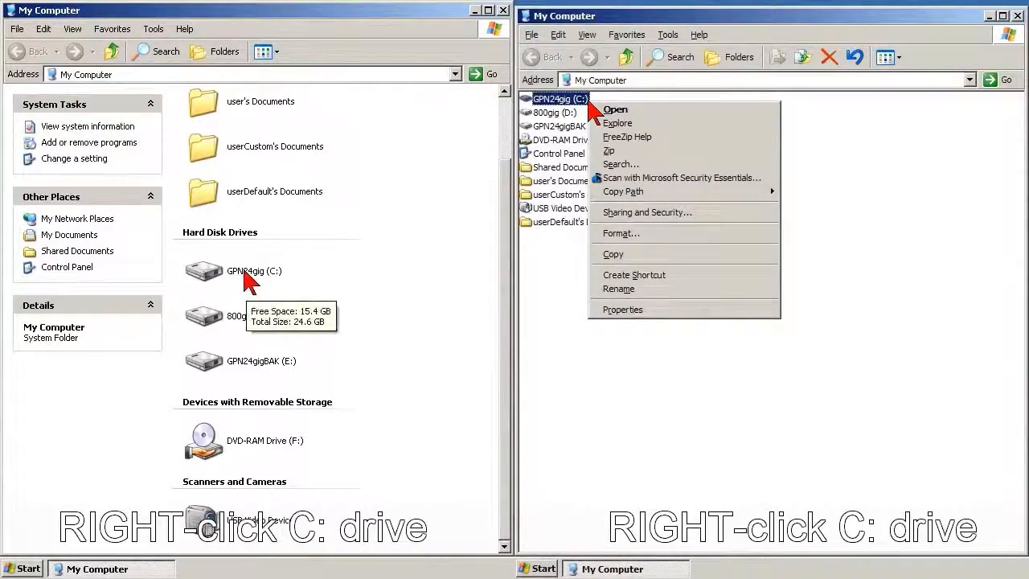
pyautogui.rightClick(254, 271)
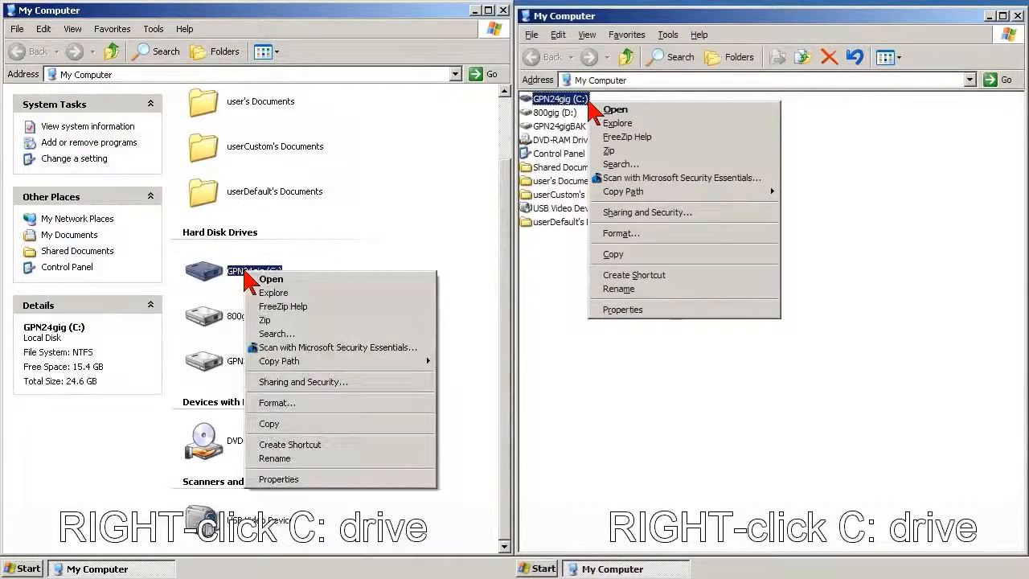
pyautogui.moveTo(301, 286)
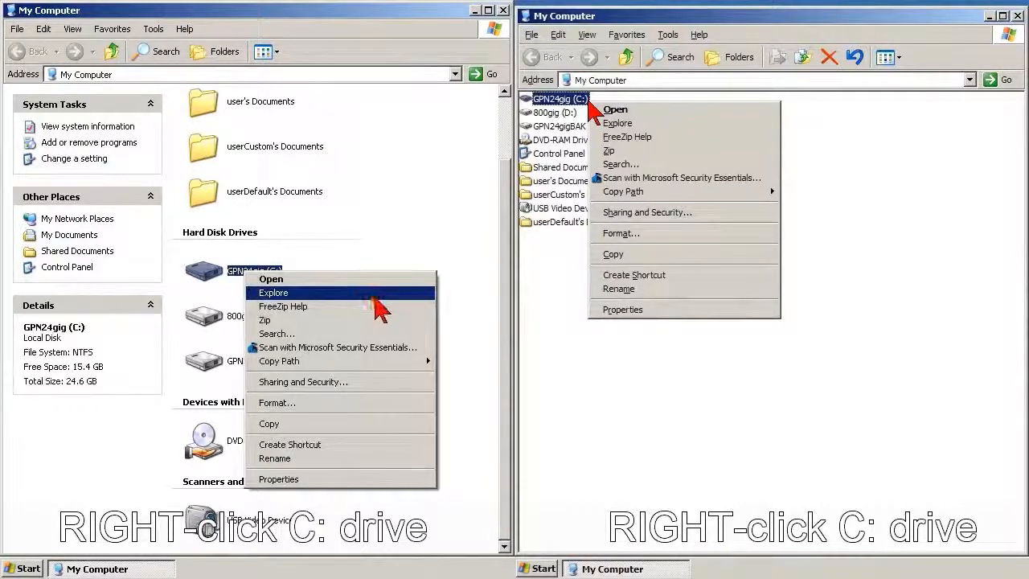
pyautogui.moveTo(338, 348)
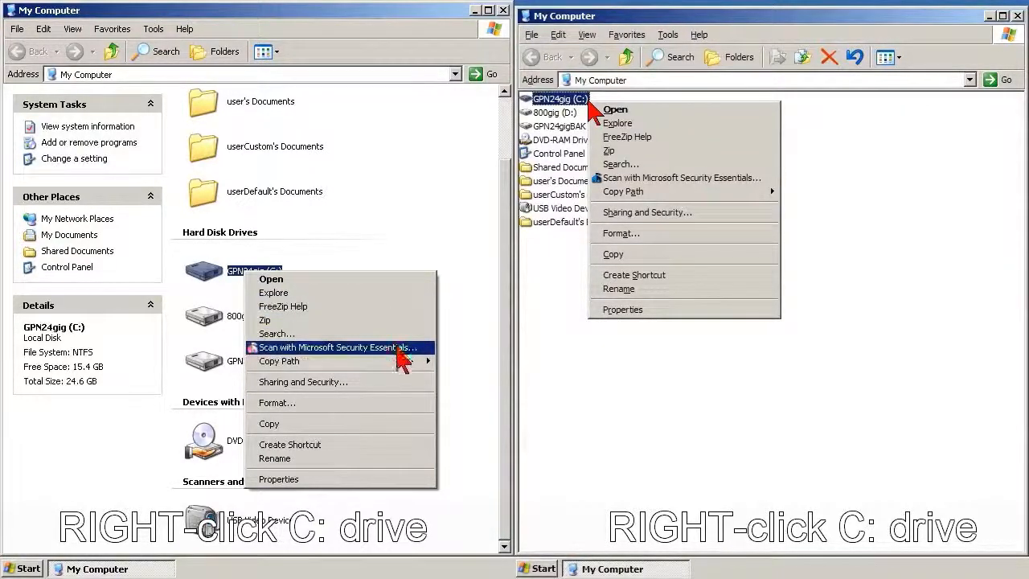
pyautogui.moveTo(408, 418)
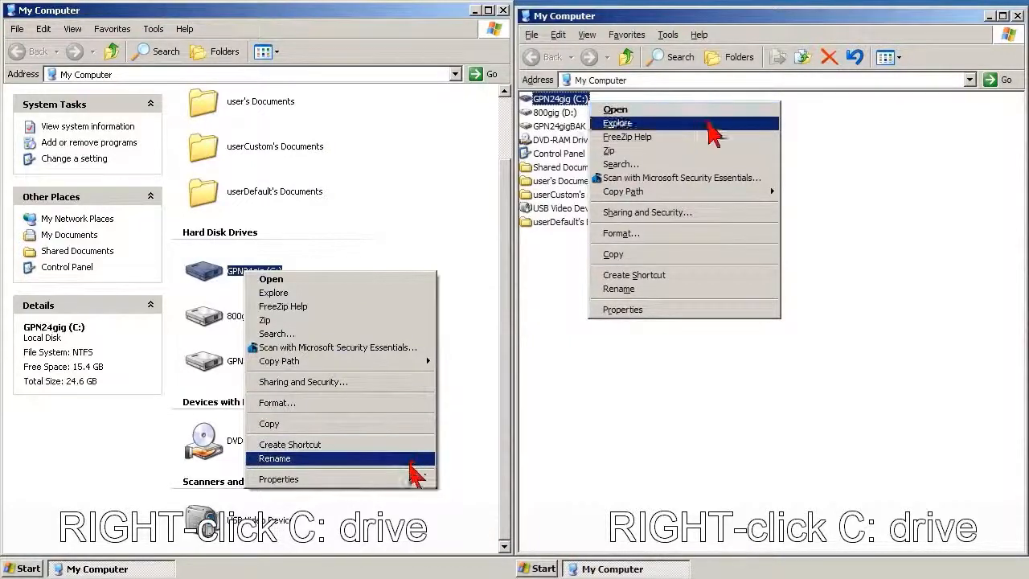
pyautogui.moveTo(414, 483)
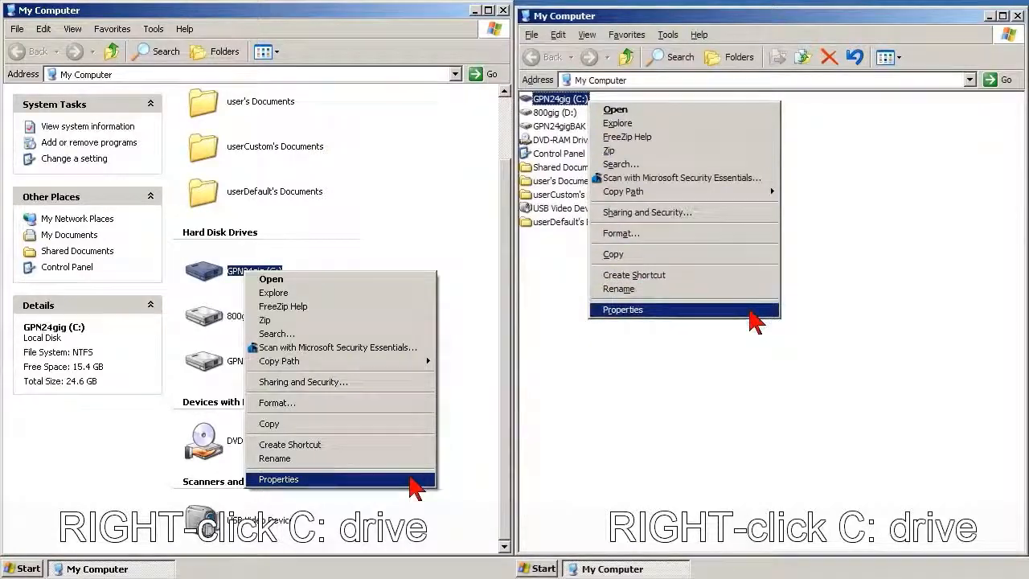
pyautogui.click(278, 479)
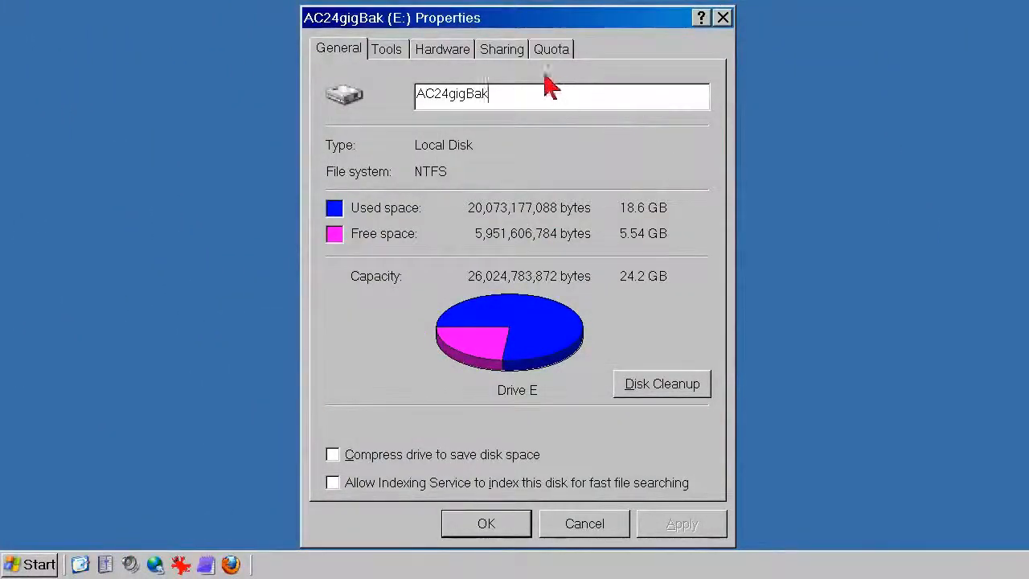
pyautogui.moveTo(388, 49)
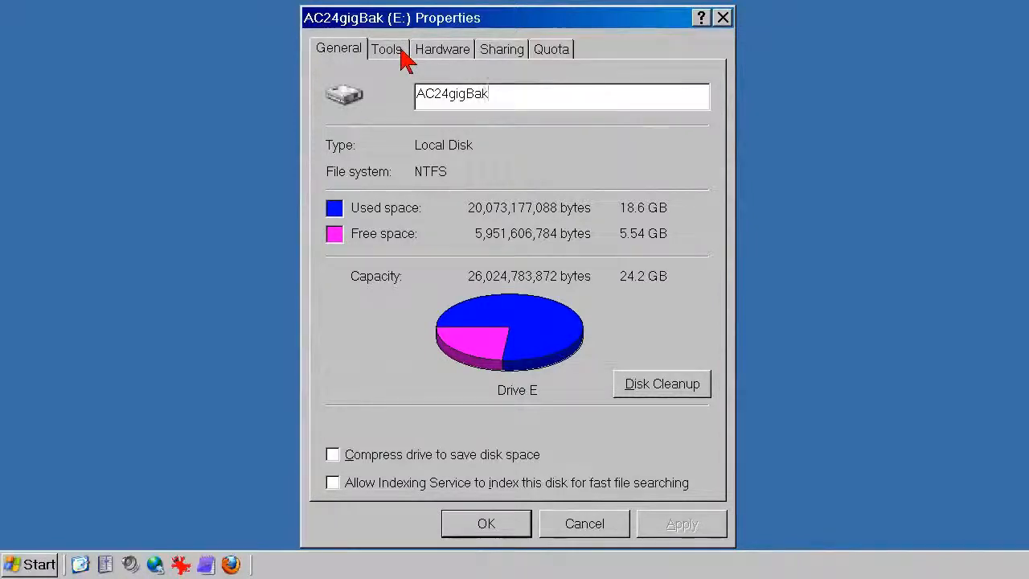
# Step: Open Check Now under Error-checking on the Tools tab for drive E:
pyautogui.click(386, 49)
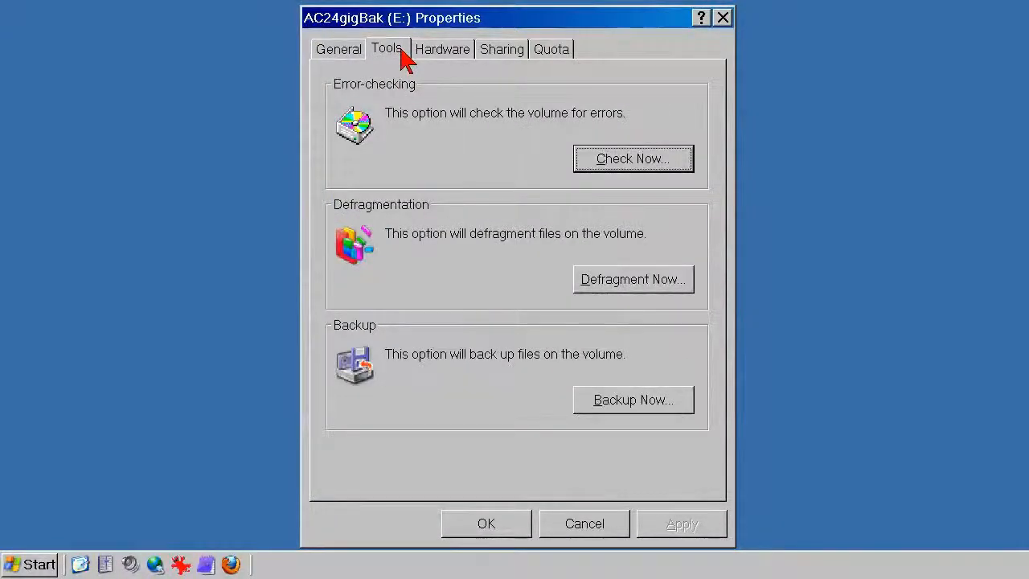
pyautogui.moveTo(633, 108)
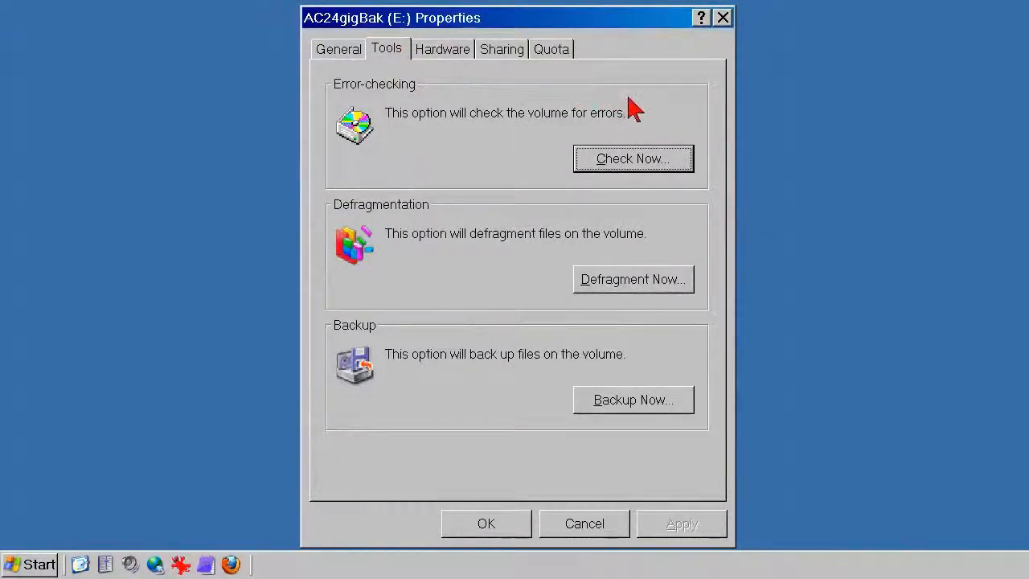
pyautogui.click(633, 159)
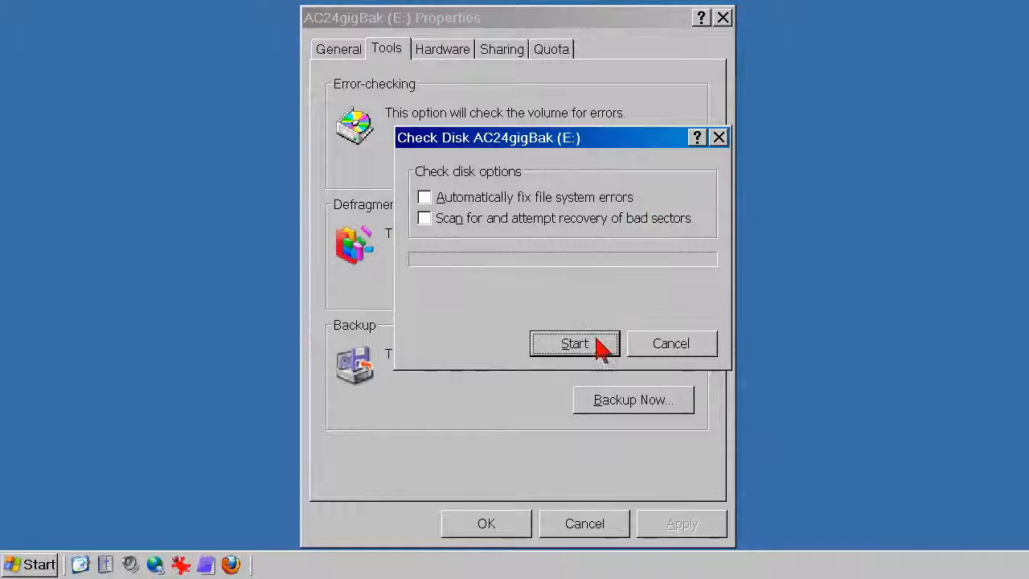
# Step: Run Check Disk on E: with both options unticked and dismiss the completion notice
pyautogui.click(574, 344)
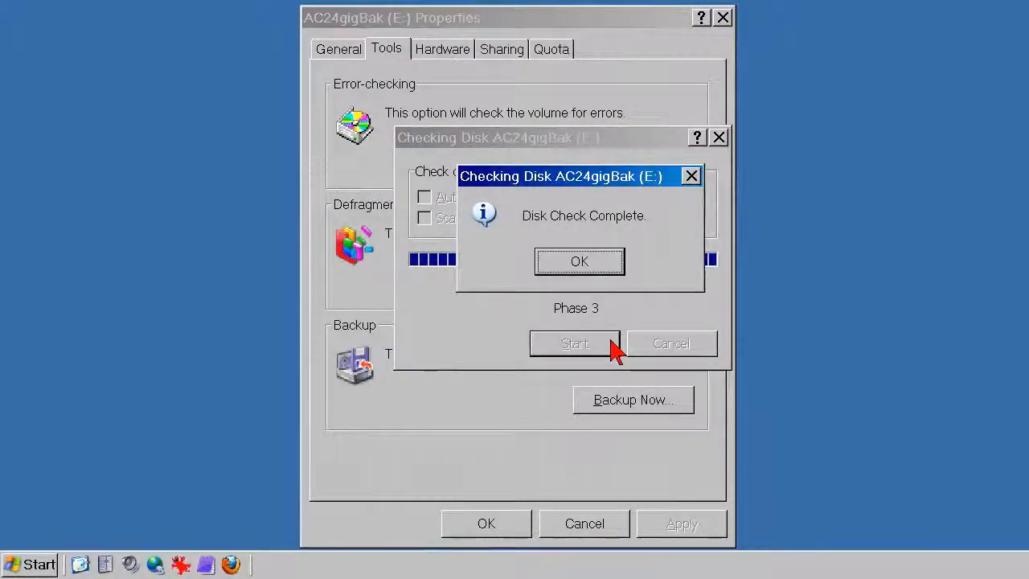
pyautogui.moveTo(619, 329)
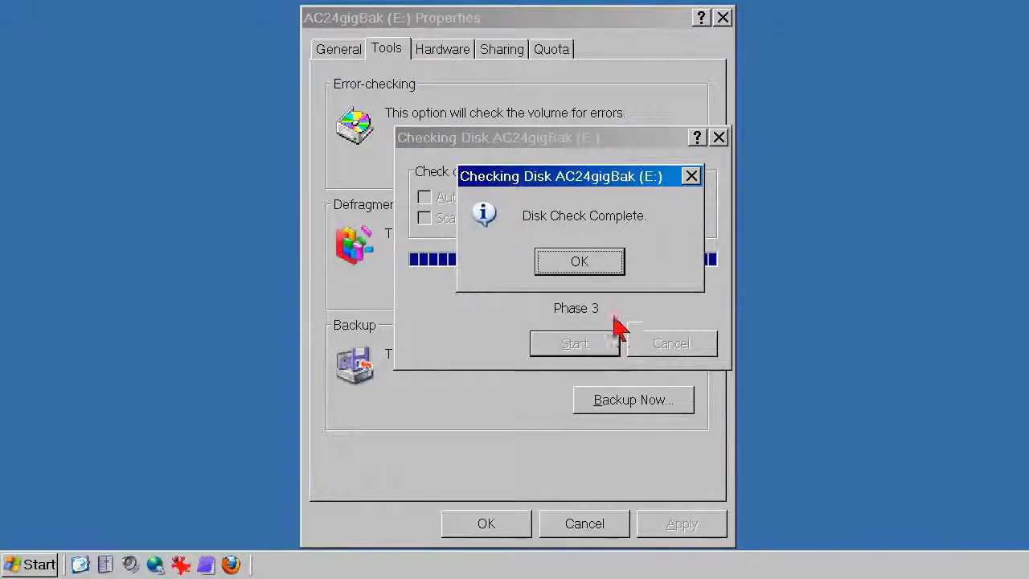
pyautogui.click(579, 260)
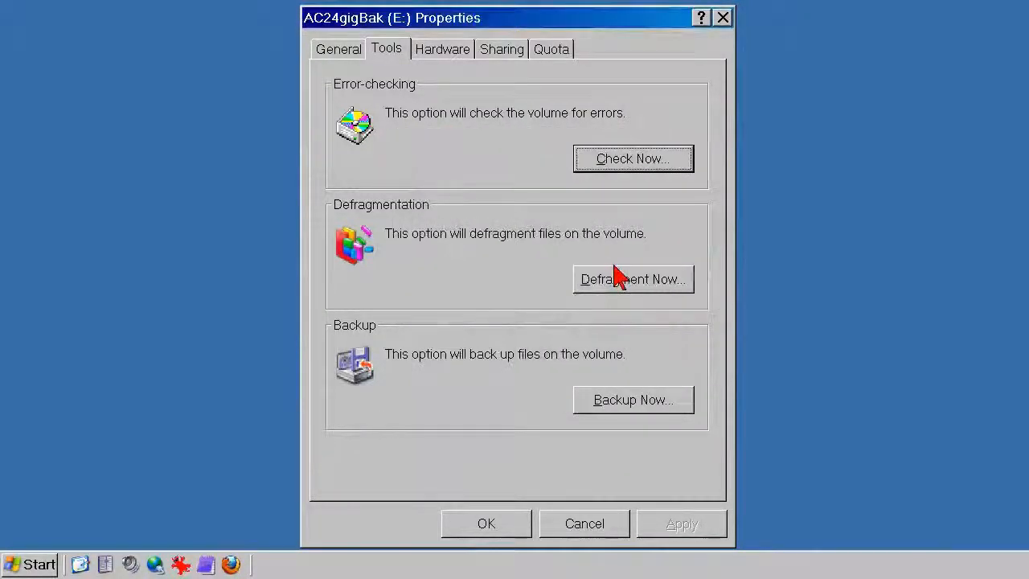
pyautogui.moveTo(515, 530)
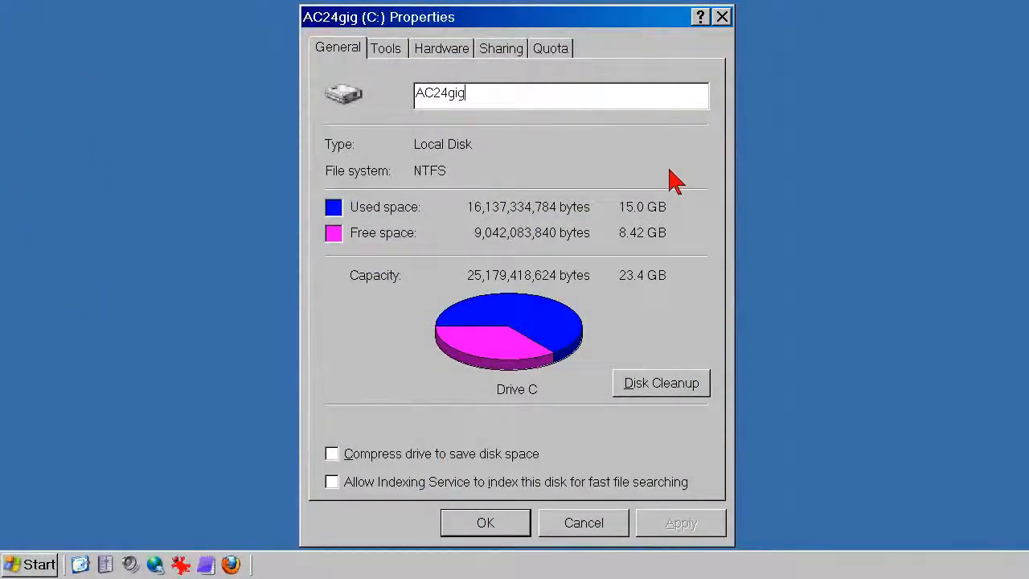
pyautogui.moveTo(538, 120)
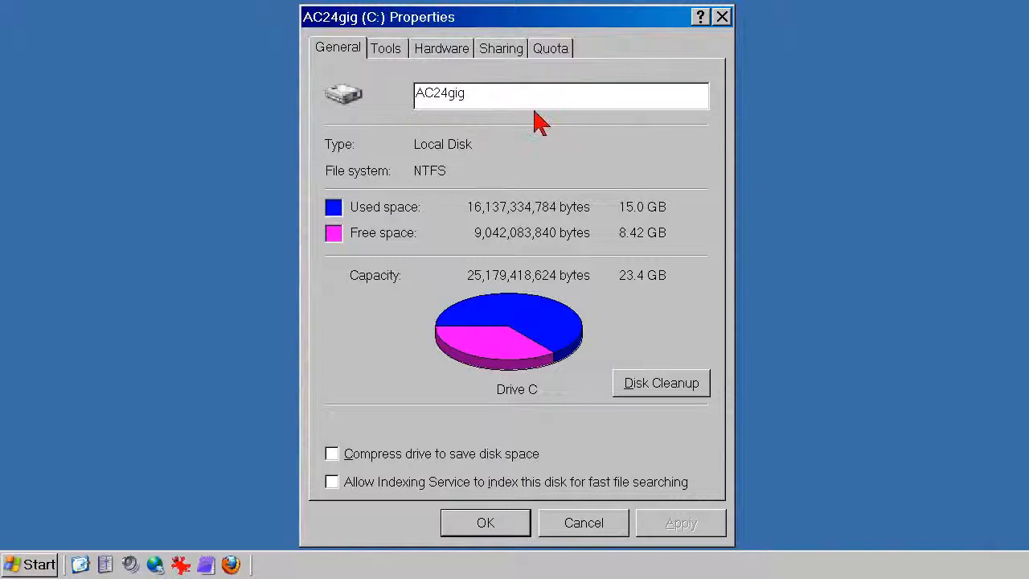
pyautogui.moveTo(402, 60)
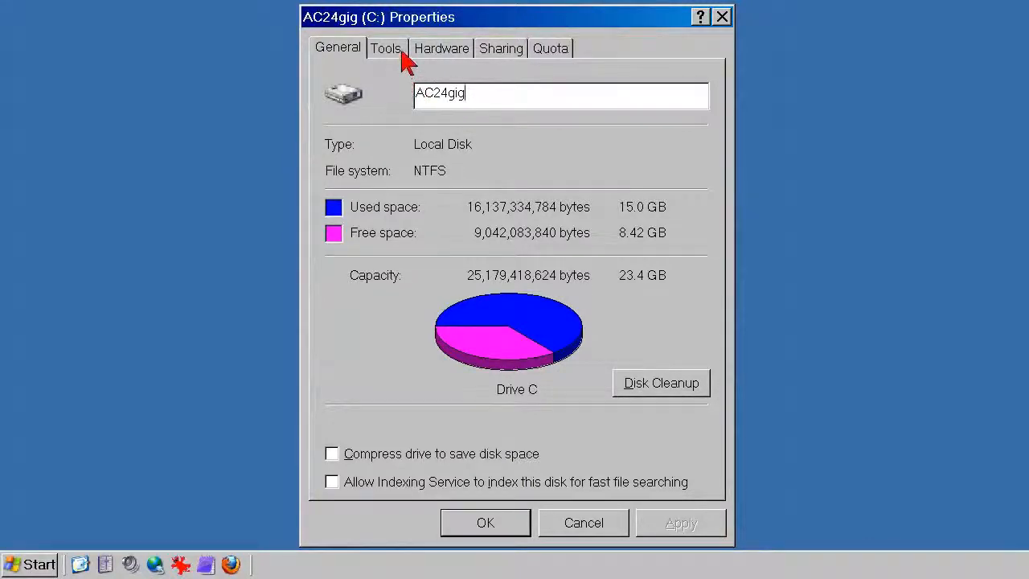
# Step: Start Check Disk on C: with fix file system errors and bad-sector recovery ticked
pyautogui.click(386, 47)
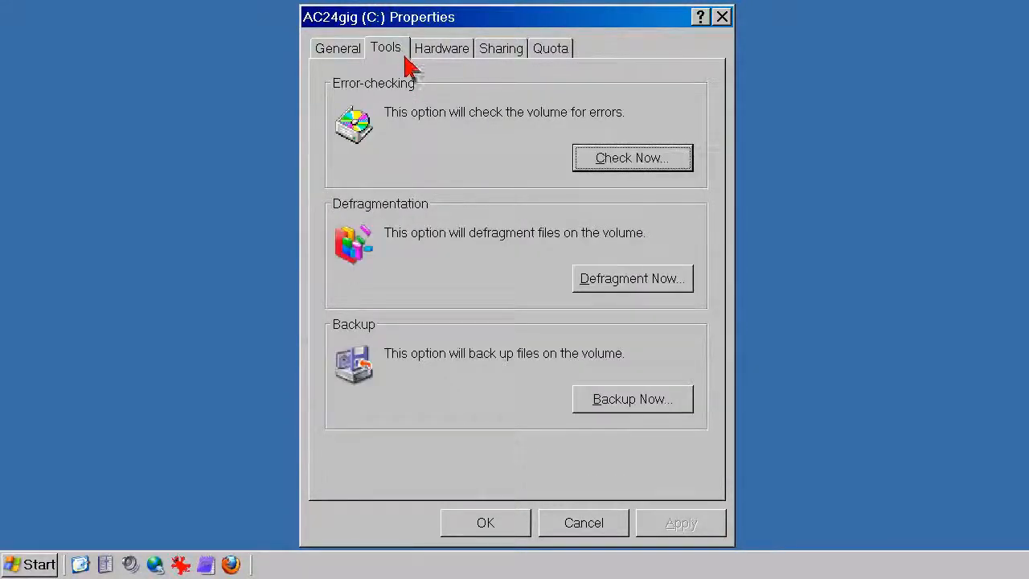
pyautogui.moveTo(623, 109)
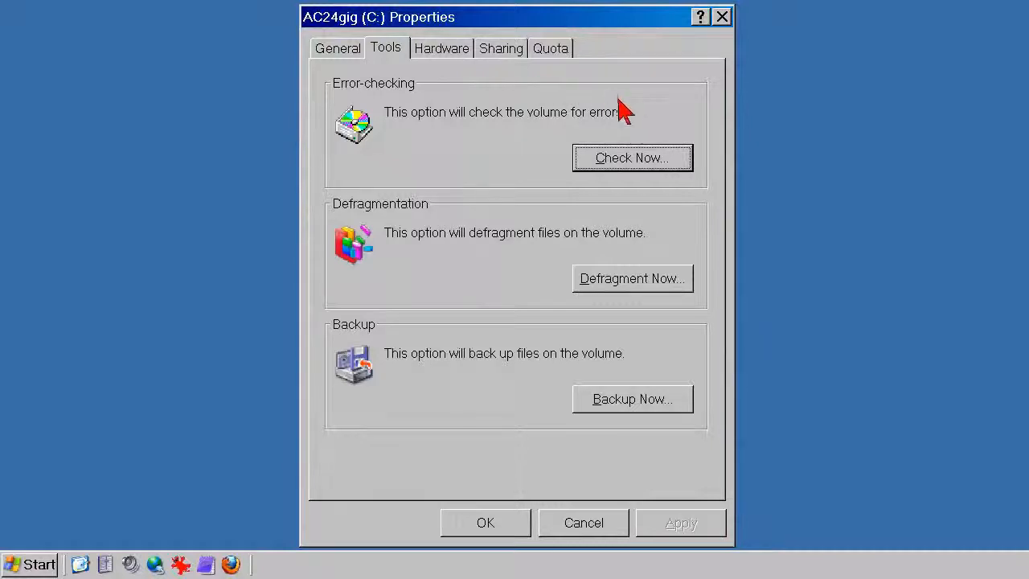
pyautogui.moveTo(670, 166)
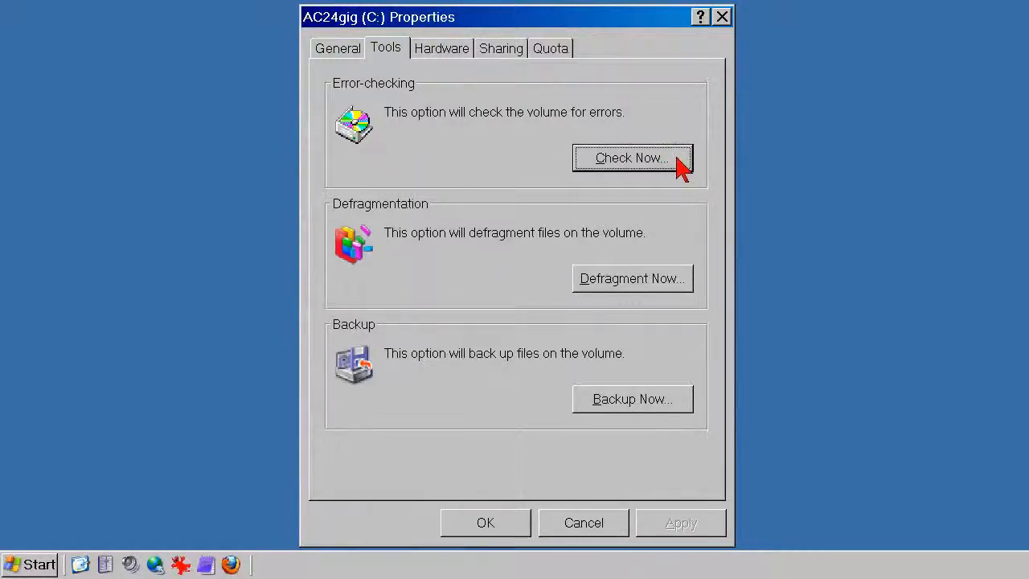
pyautogui.click(632, 158)
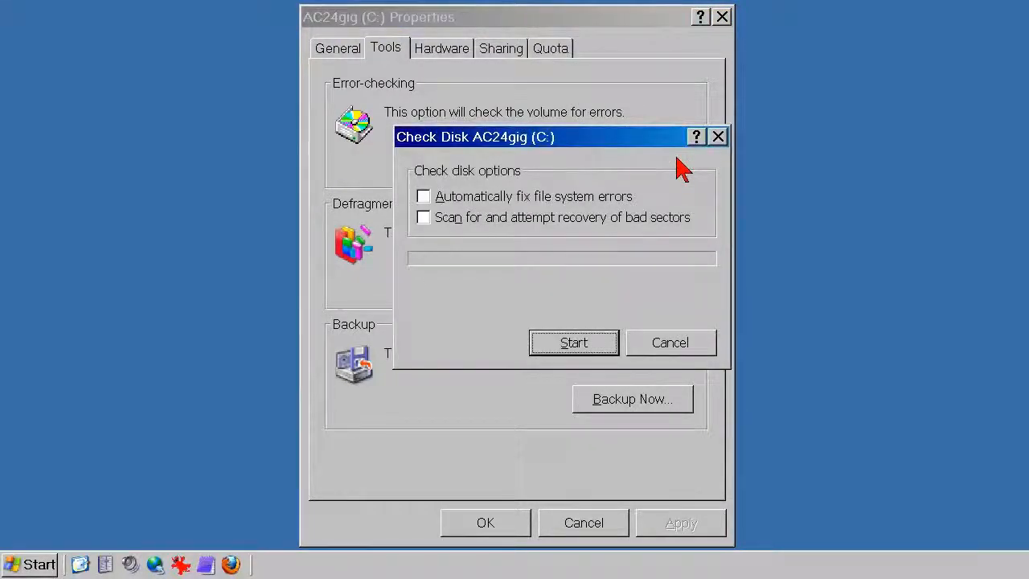
pyautogui.moveTo(491, 209)
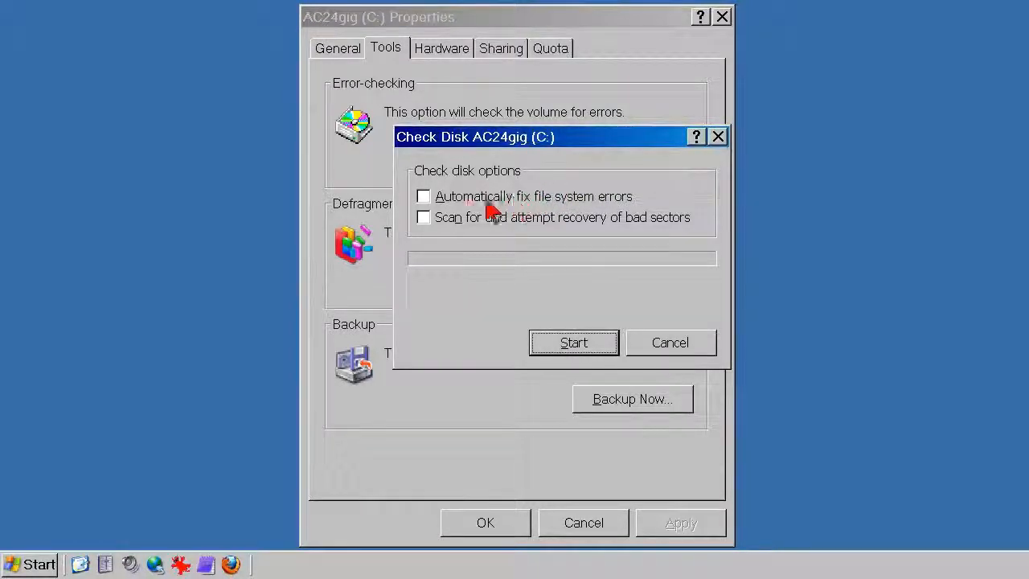
pyautogui.click(422, 196)
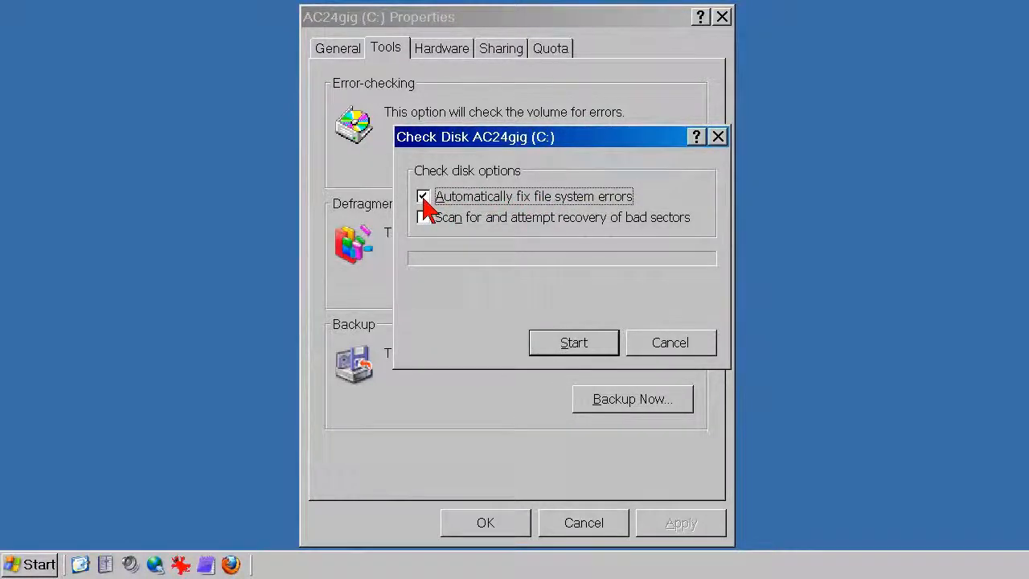
pyautogui.click(423, 217)
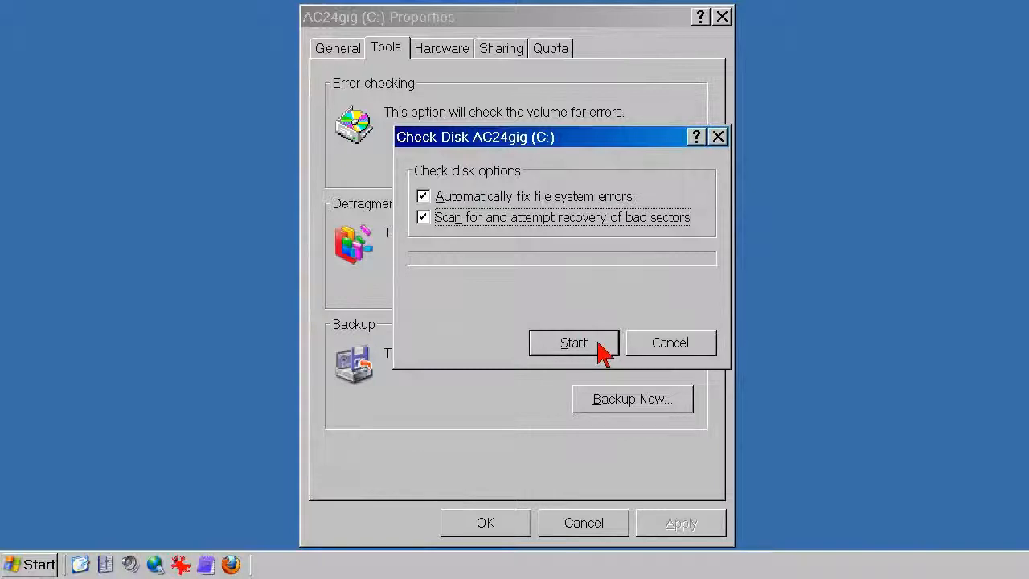
pyautogui.click(573, 342)
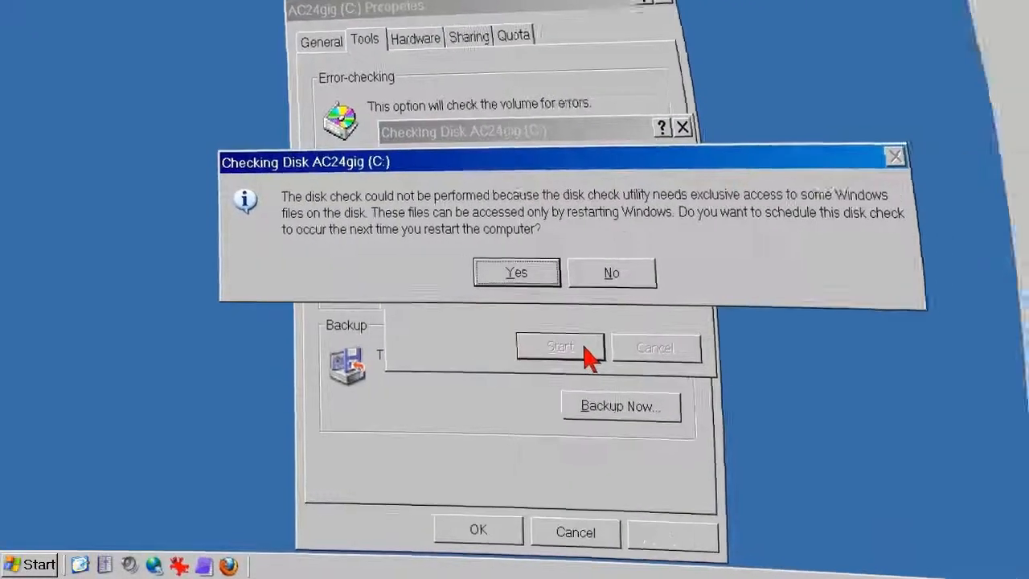
# Step: Decline scheduling the C: check and acknowledge the 'unable to complete' message
pyautogui.click(515, 272)
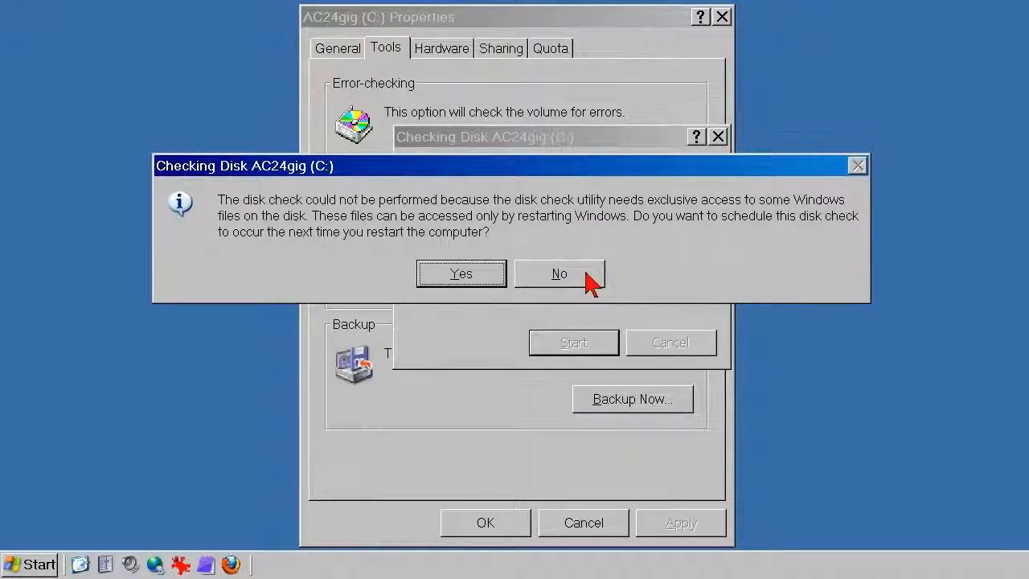
pyautogui.click(560, 273)
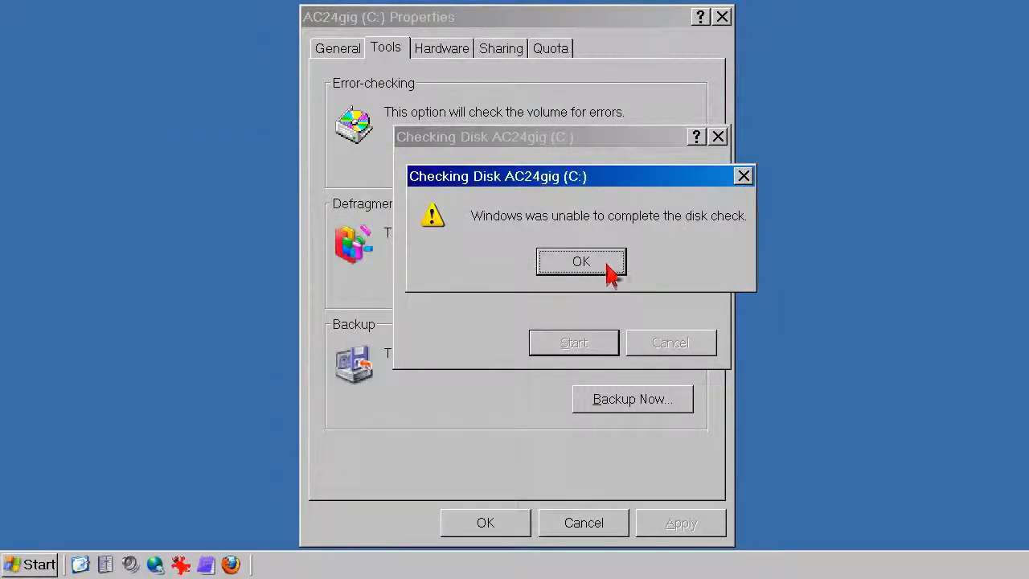
pyautogui.click(580, 261)
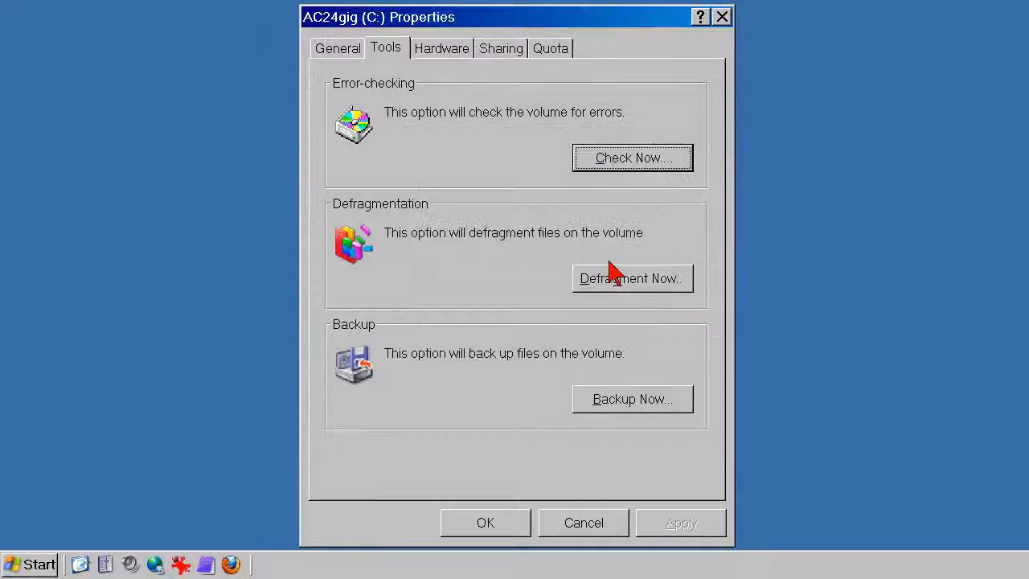
pyautogui.moveTo(611, 283)
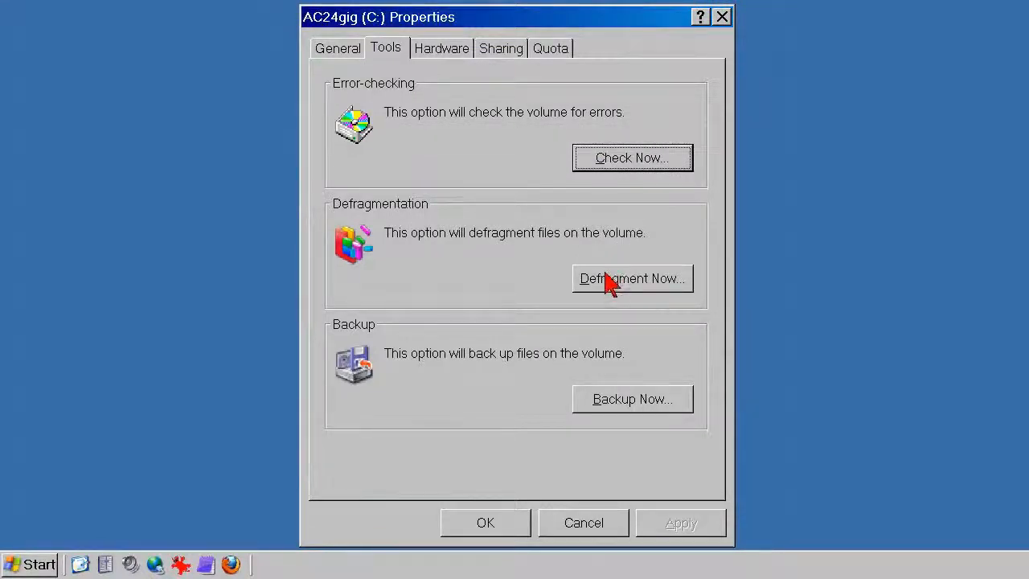
pyautogui.moveTo(603, 478)
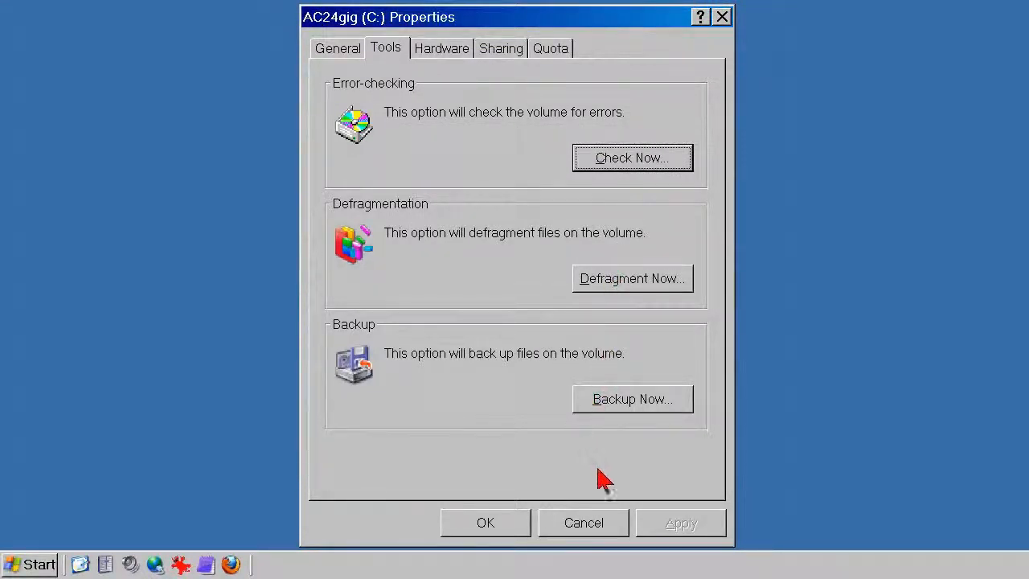
pyautogui.moveTo(626, 531)
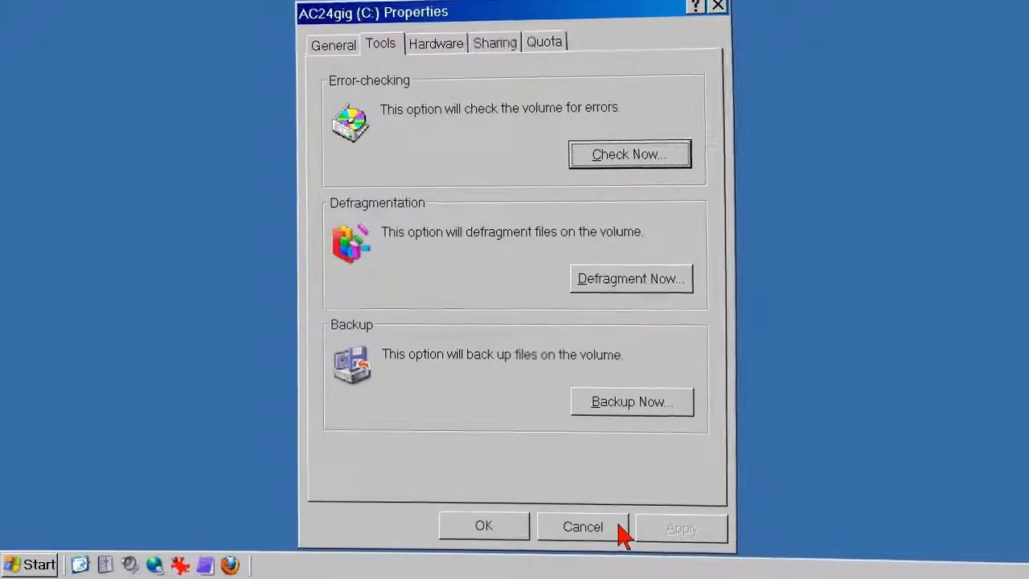
# Step: Schedule the C: check for next restart and close Local Disk (C:) Properties
pyautogui.click(629, 153)
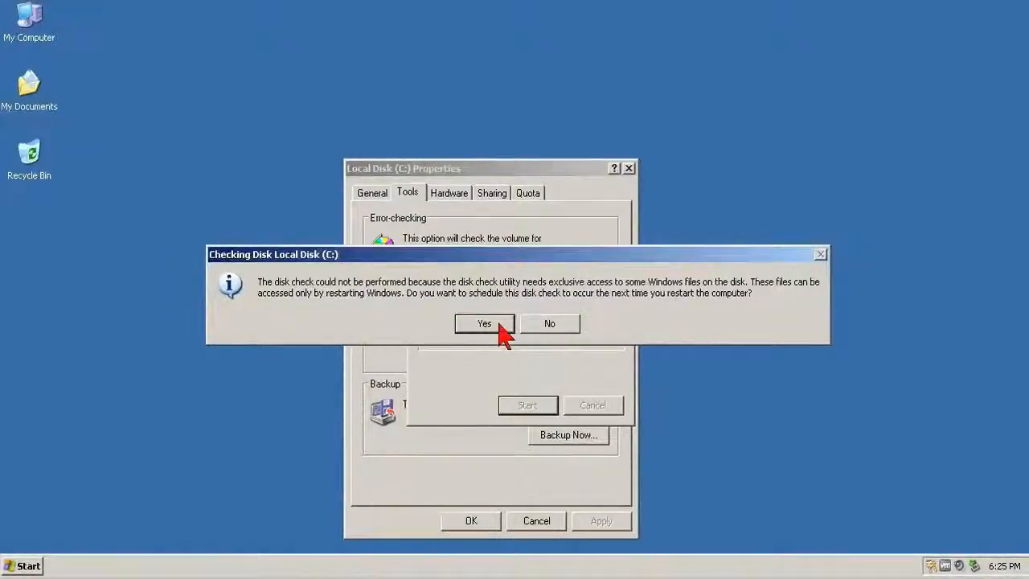
pyautogui.click(484, 323)
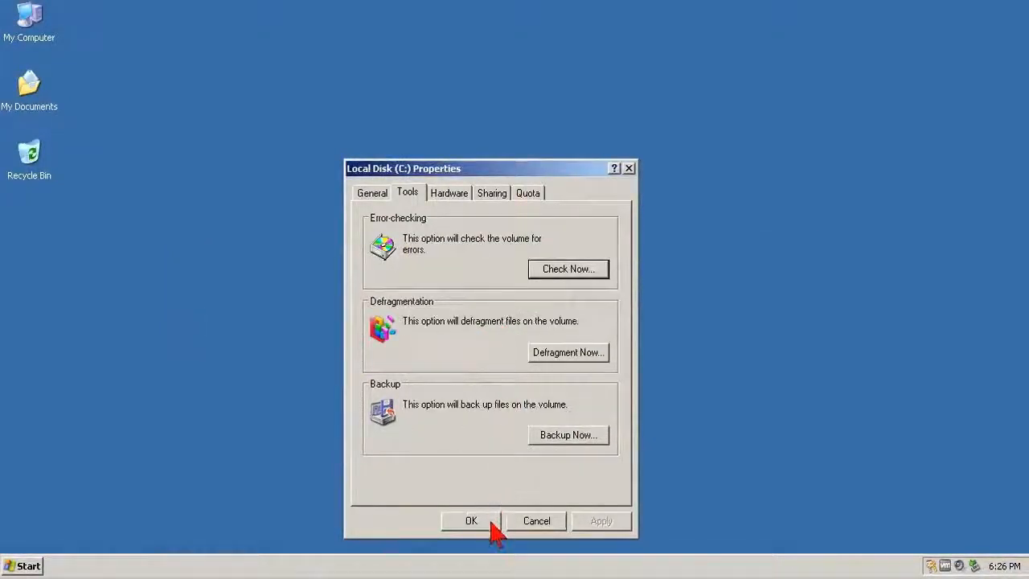
pyautogui.click(471, 521)
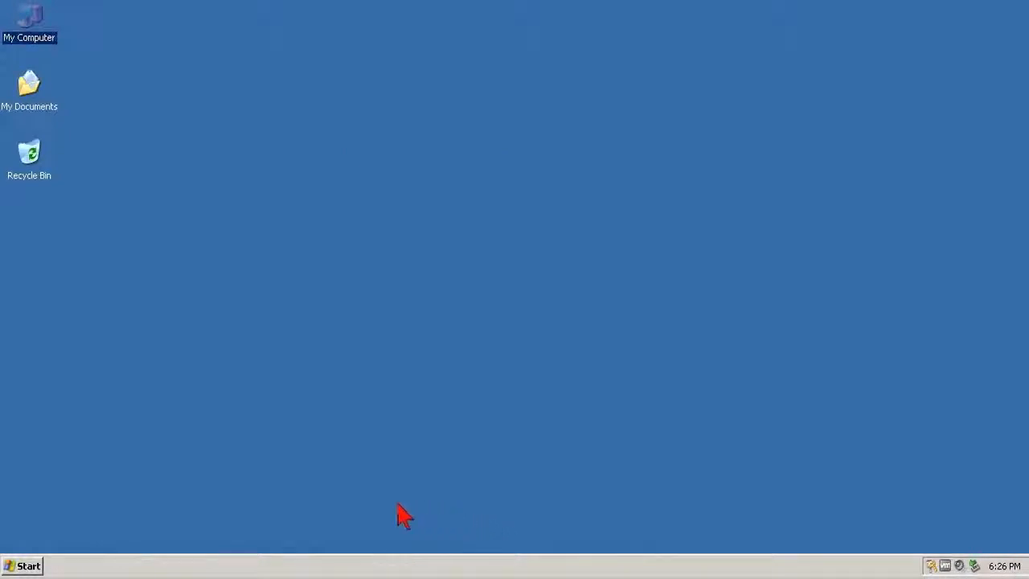
pyautogui.moveTo(32, 565)
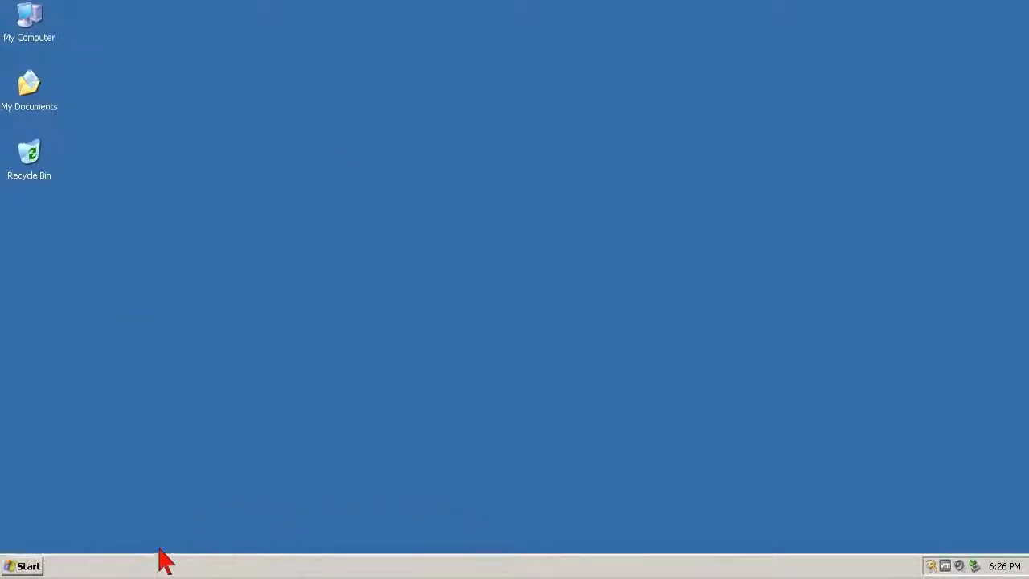
# Step: Restart the computer via Turn Off Computer in the Start menu
pyautogui.click(22, 566)
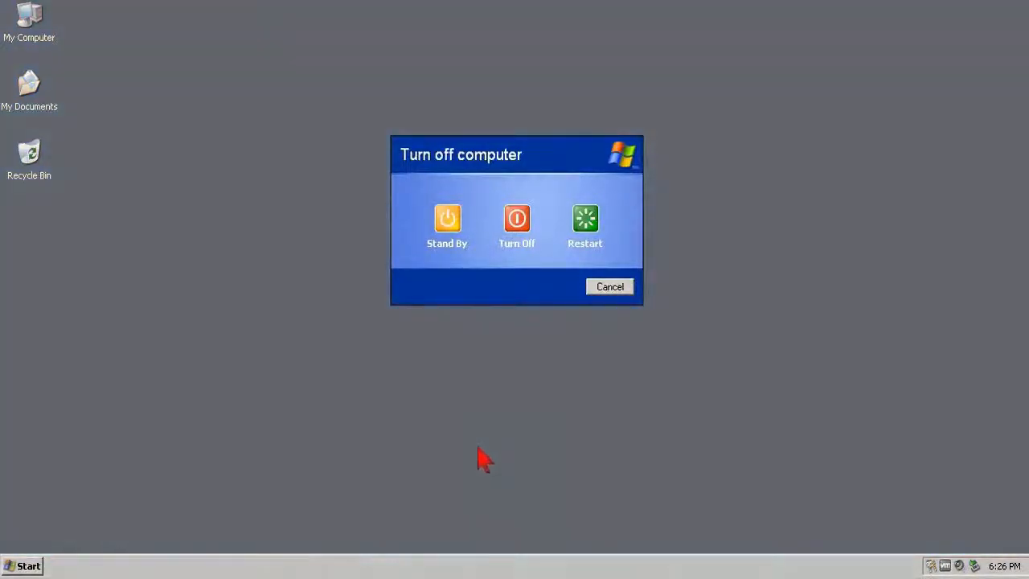
pyautogui.moveTo(585, 225)
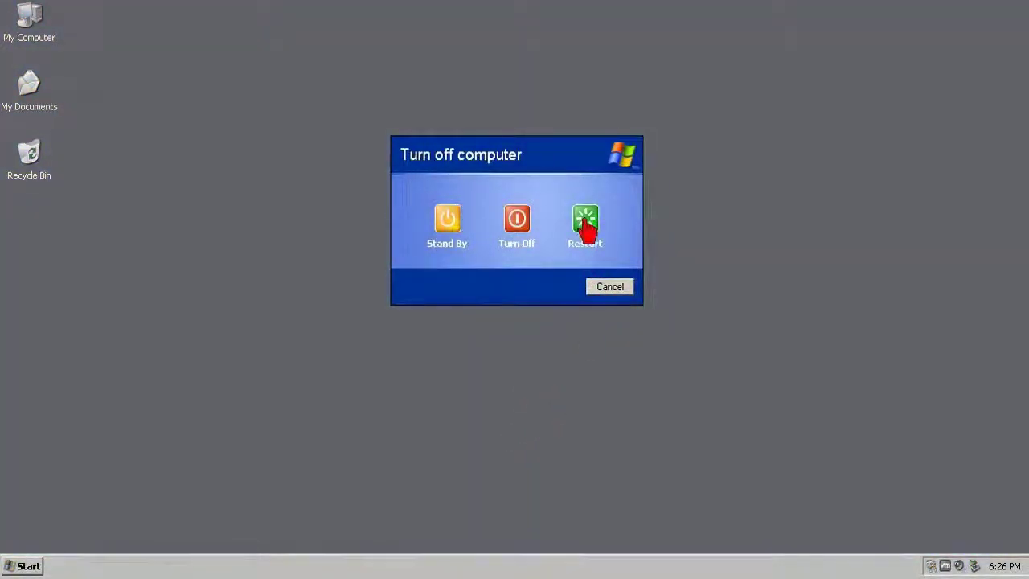
pyautogui.click(585, 225)
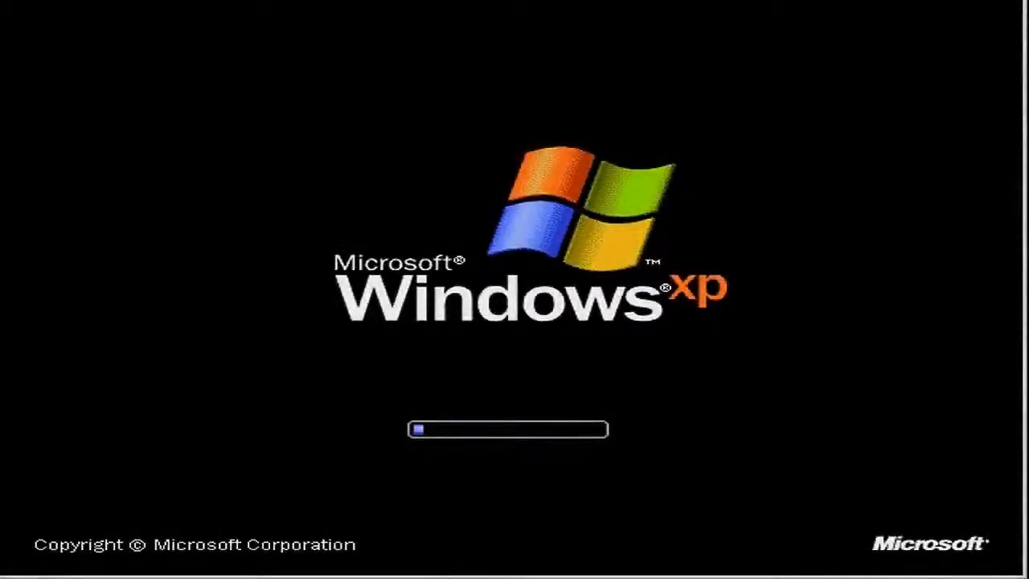